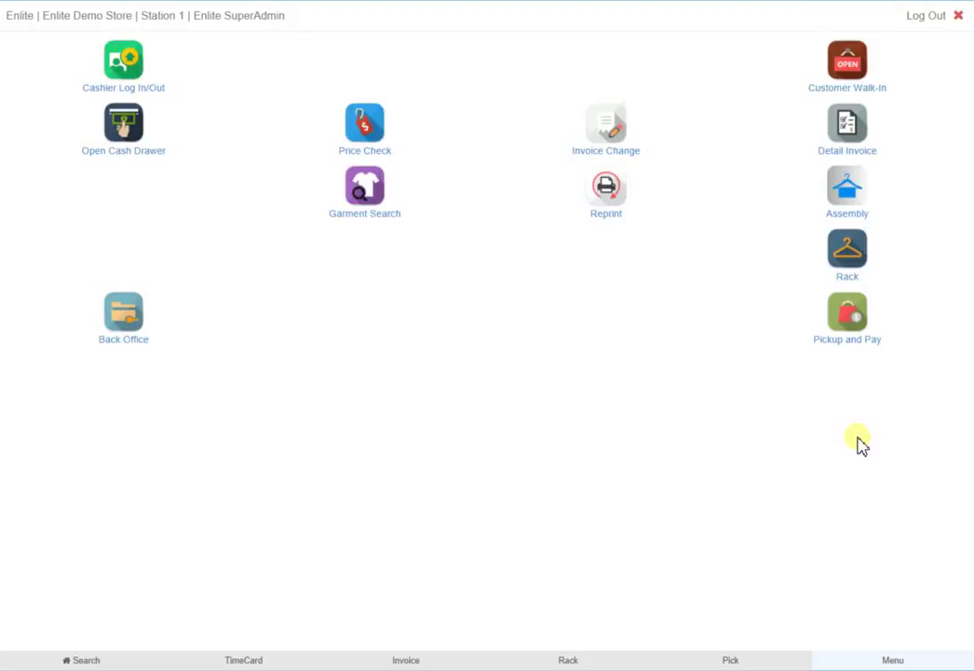
{"action": "mouse_move", "coordinate": [555, 643]}
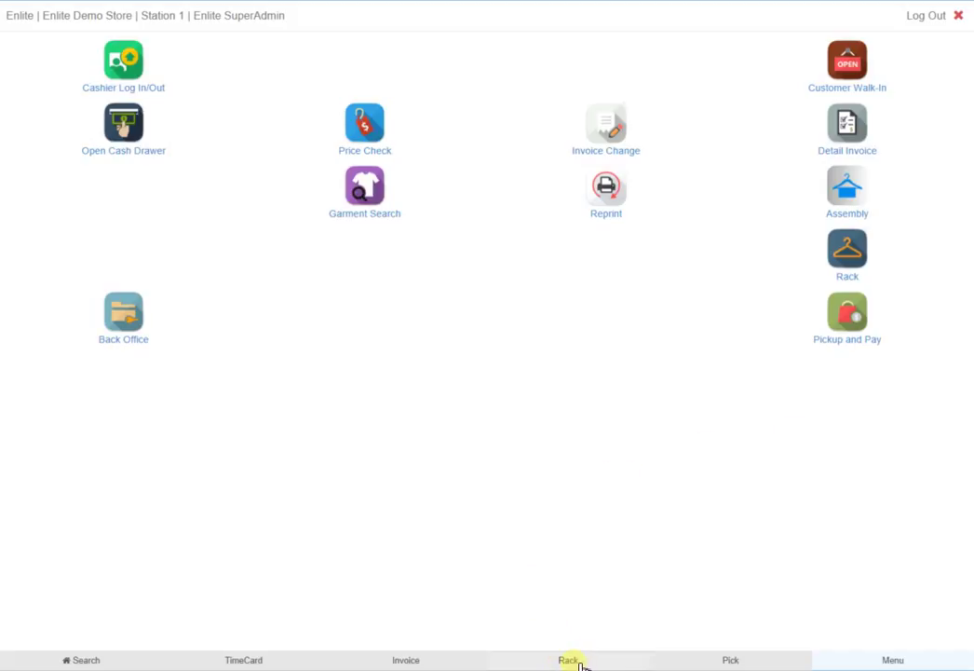
Step: Go to racking invoices and sign in with the employee PIN
{"action": "left_click", "coordinate": [570, 659]}
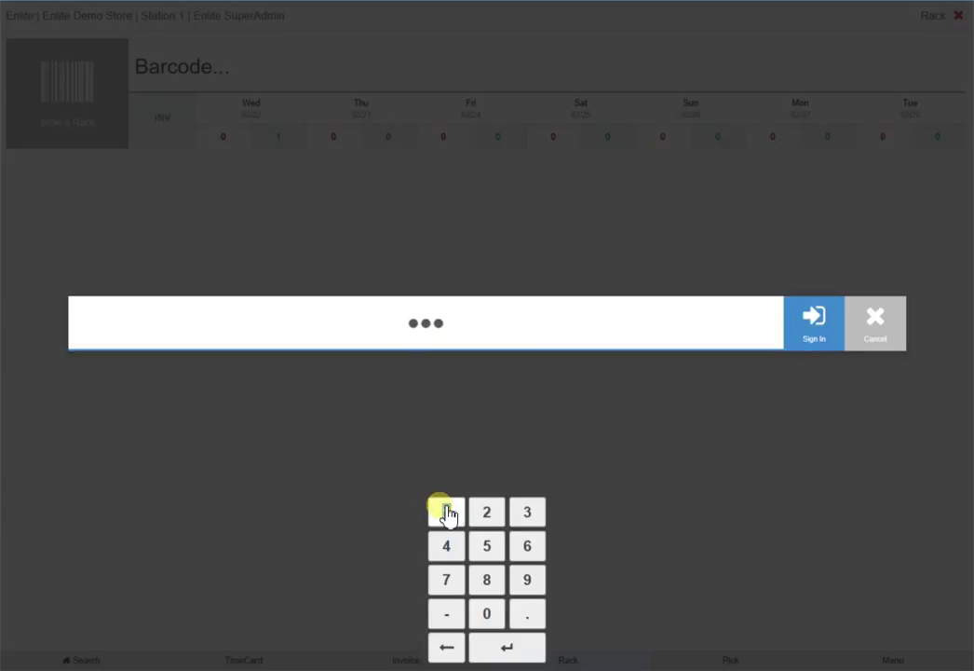
{"action": "left_click", "coordinate": [813, 320]}
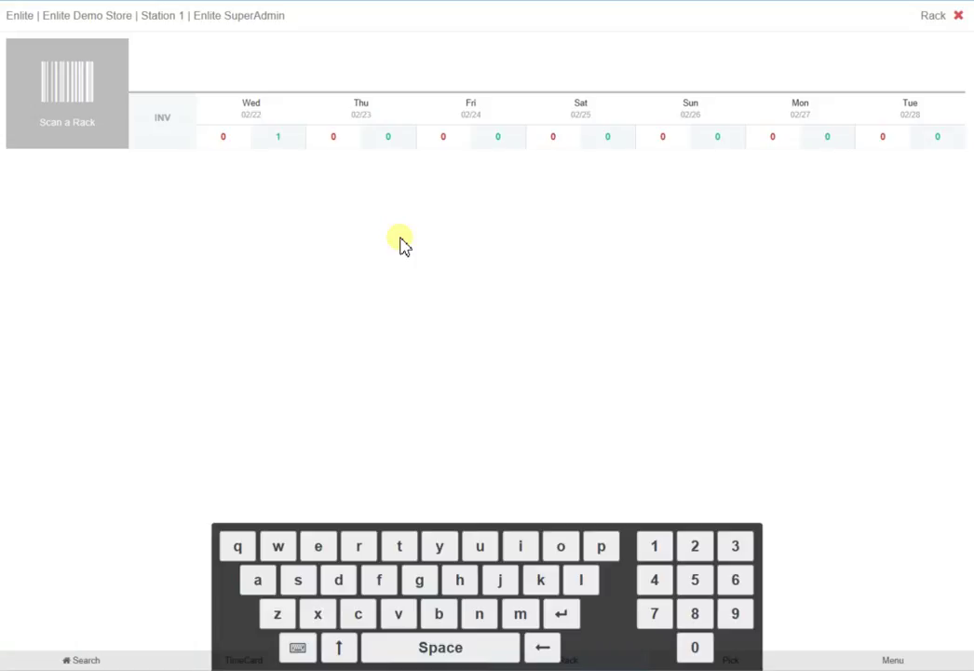
Step: Scan rack %1000 and add invoices 20-1, 19-1 and 11-1 to its list
{"action": "type", "text": "%1000"}
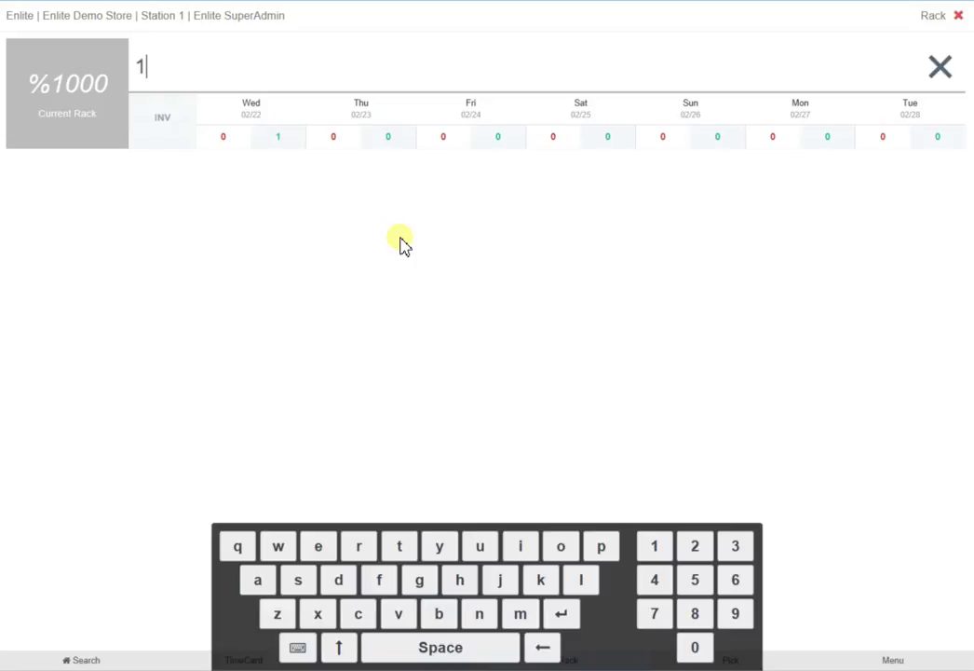
{"action": "key", "text": "enter"}
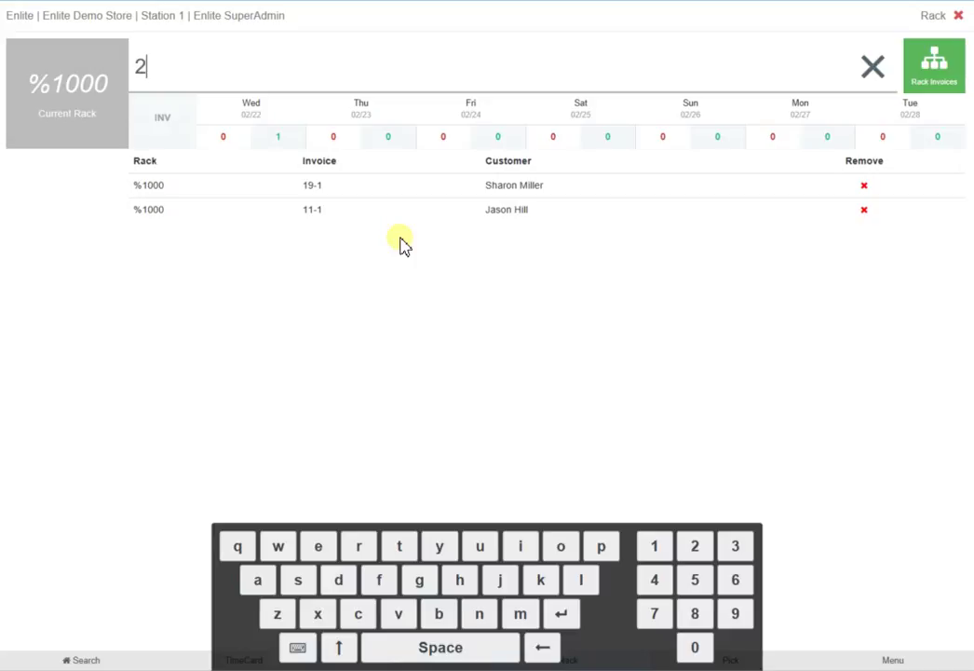
{"action": "key", "text": "enter"}
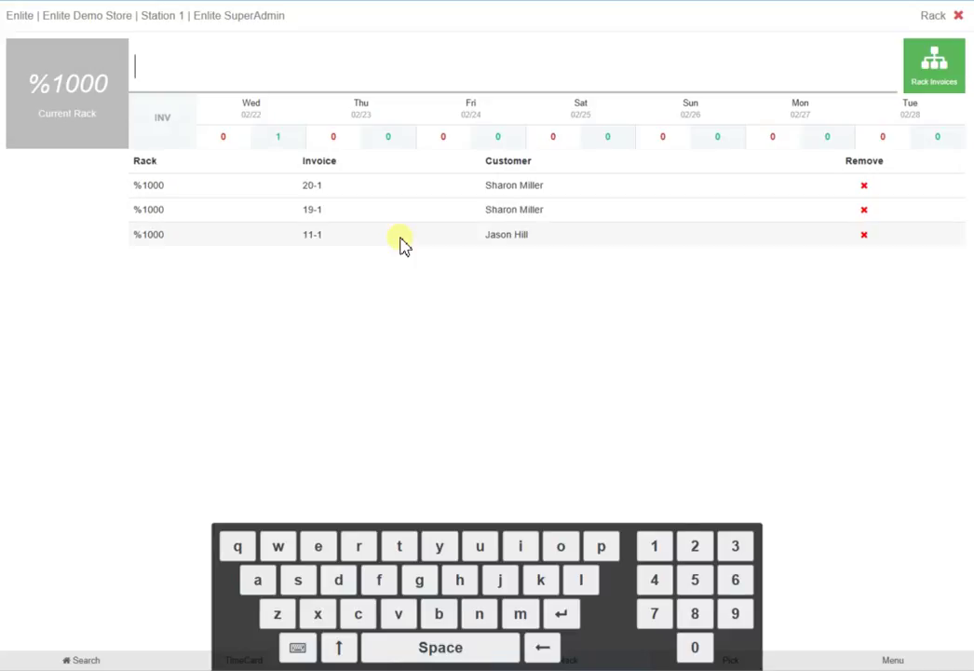
{"action": "mouse_move", "coordinate": [406, 281]}
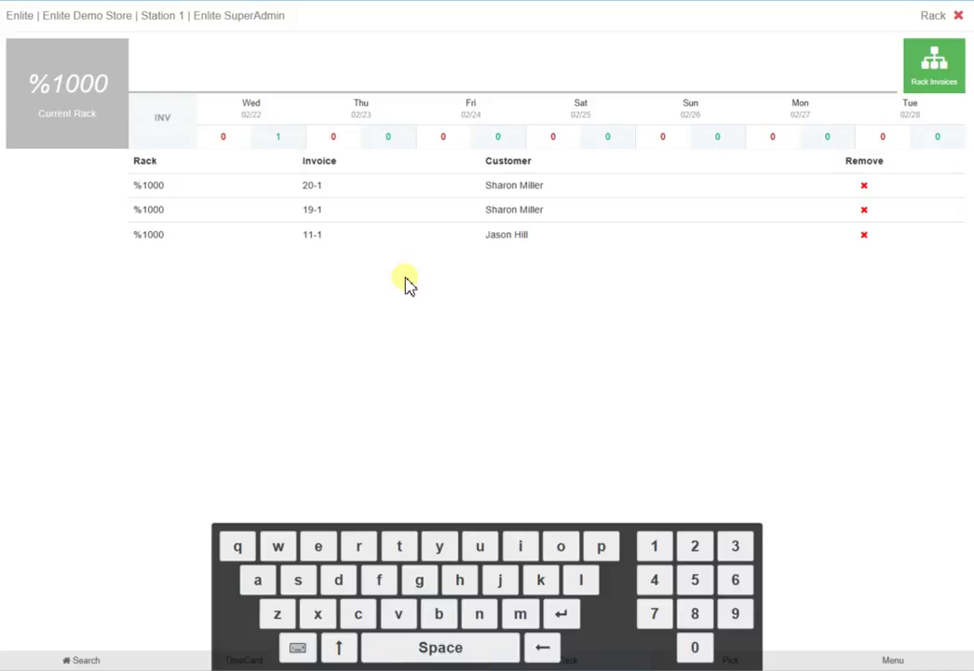
{"action": "mouse_move", "coordinate": [391, 195]}
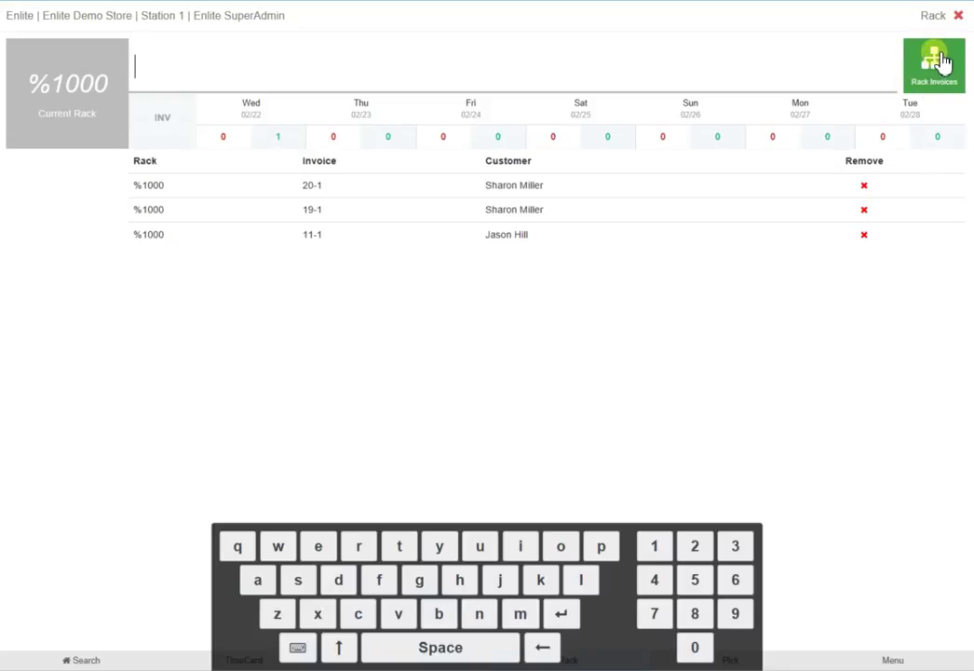
Step: Rack all three listed invoices onto rack %1000
{"action": "left_click", "coordinate": [935, 65]}
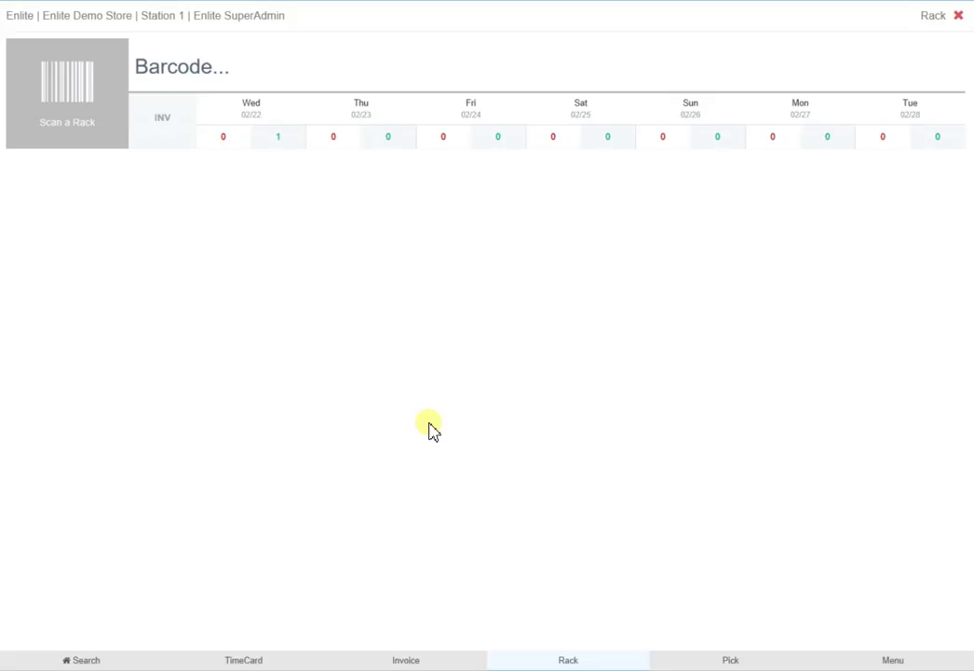
{"action": "mouse_move", "coordinate": [557, 594]}
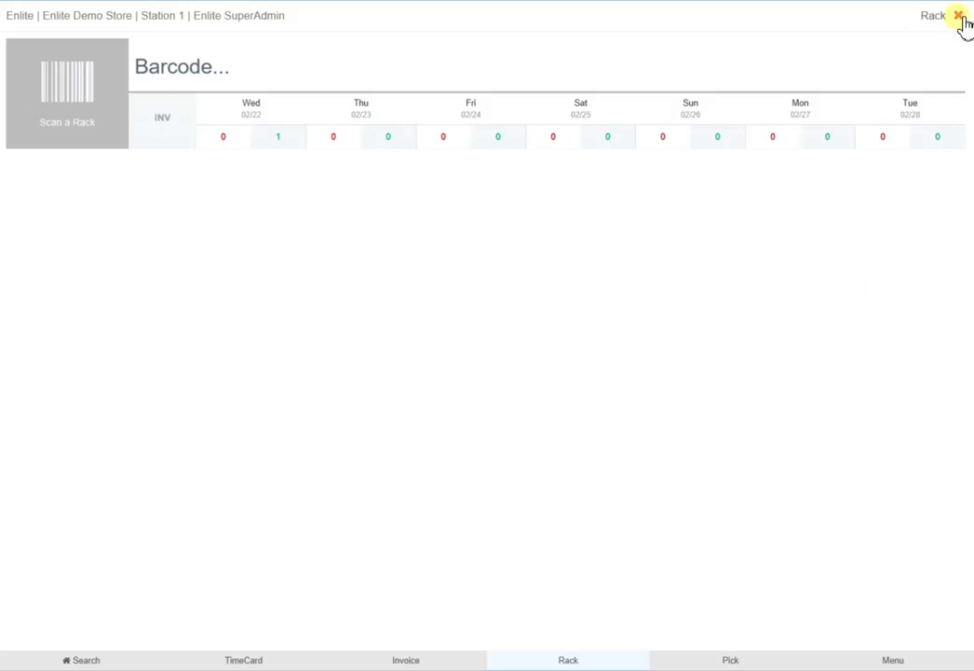
{"action": "left_click", "coordinate": [890, 660]}
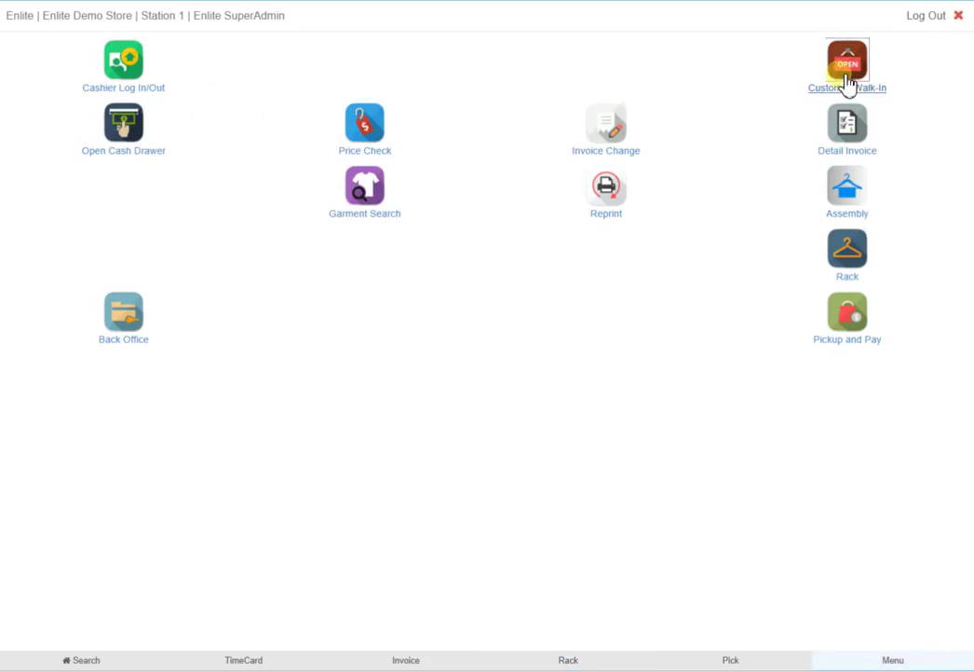
{"action": "left_click", "coordinate": [846, 60]}
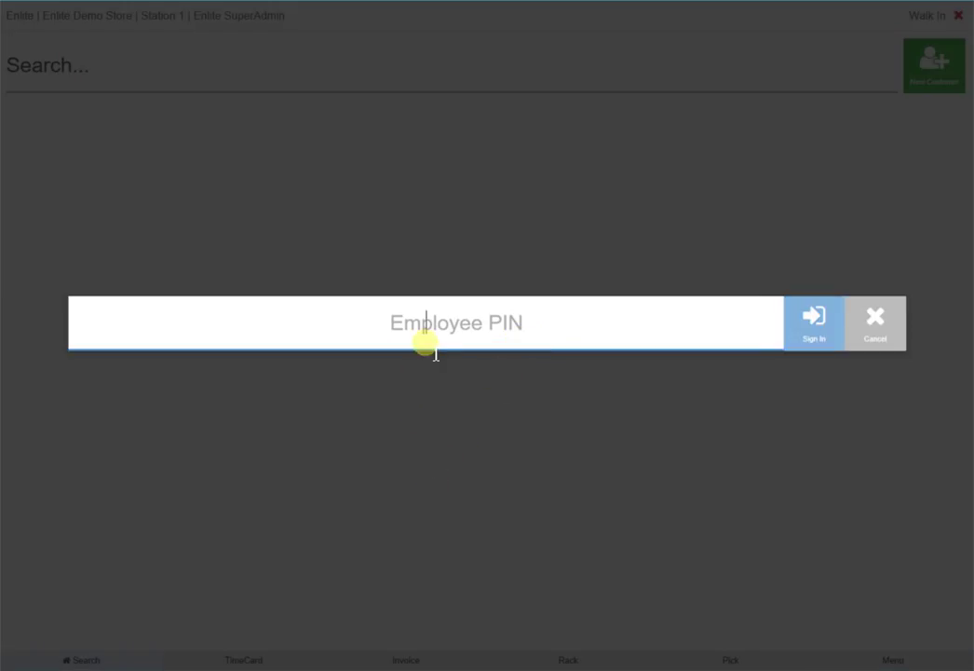
{"action": "left_click", "coordinate": [874, 324]}
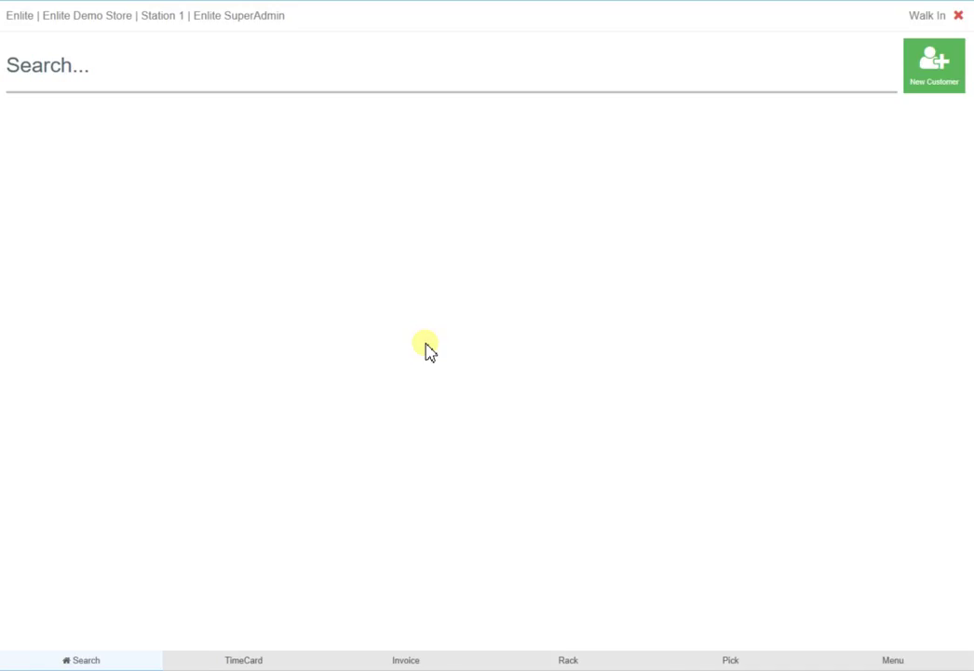
{"action": "type", "text": "mil"}
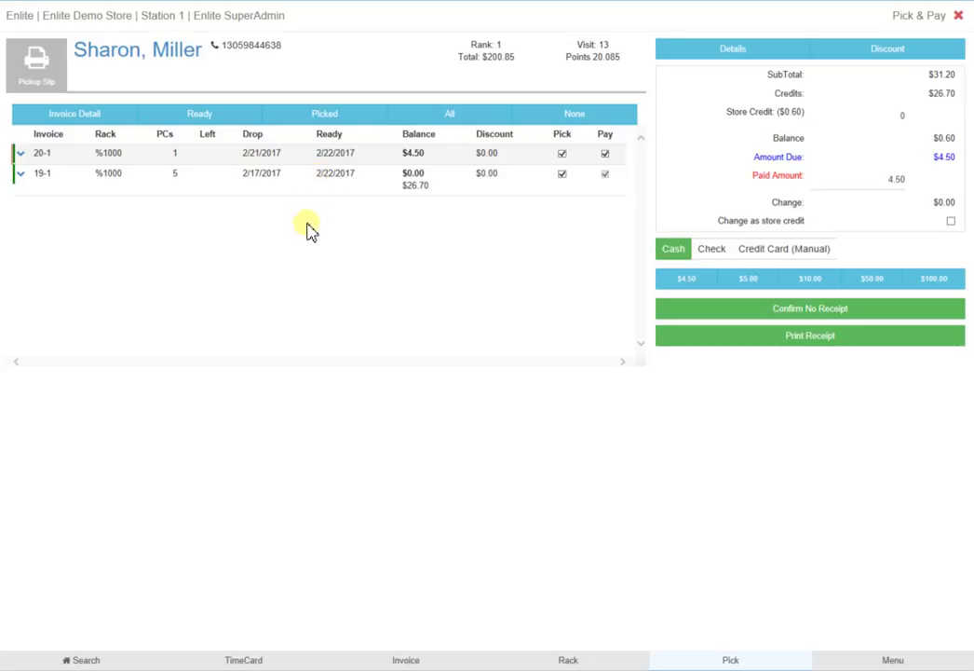
Step: Expand invoices 20-1 and 19-1 and toggle their Pick and Pay checkboxes, leaving $0.00 due
{"action": "left_click", "coordinate": [19, 152]}
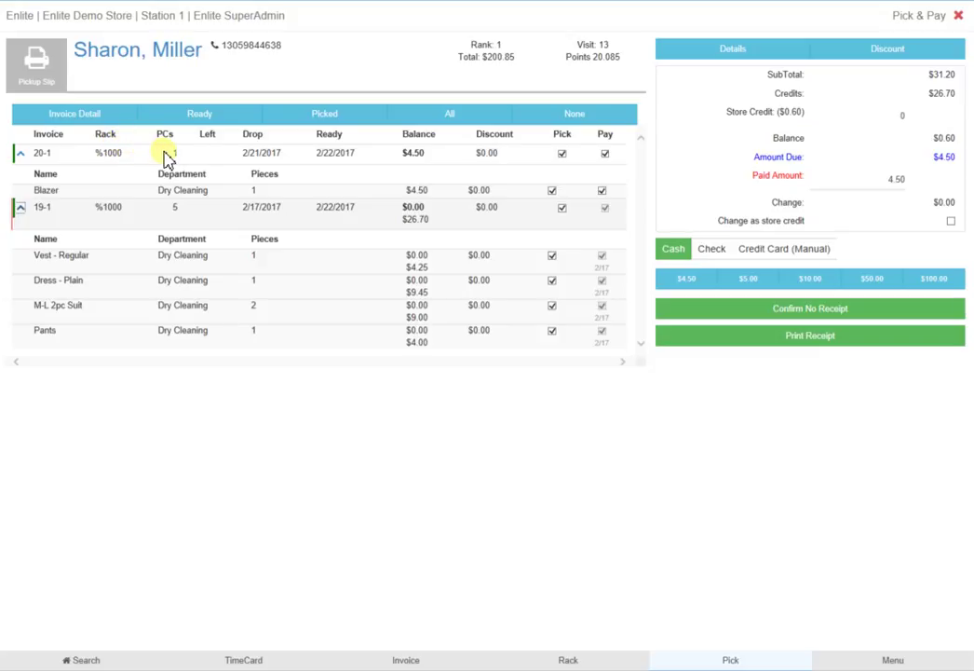
{"action": "mouse_move", "coordinate": [203, 157]}
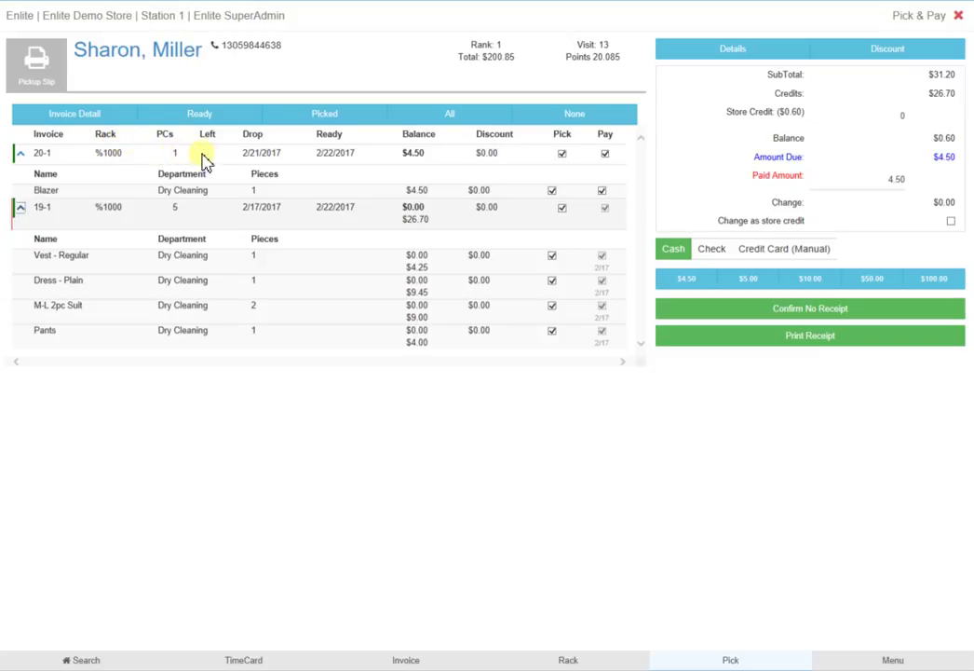
{"action": "mouse_move", "coordinate": [321, 153]}
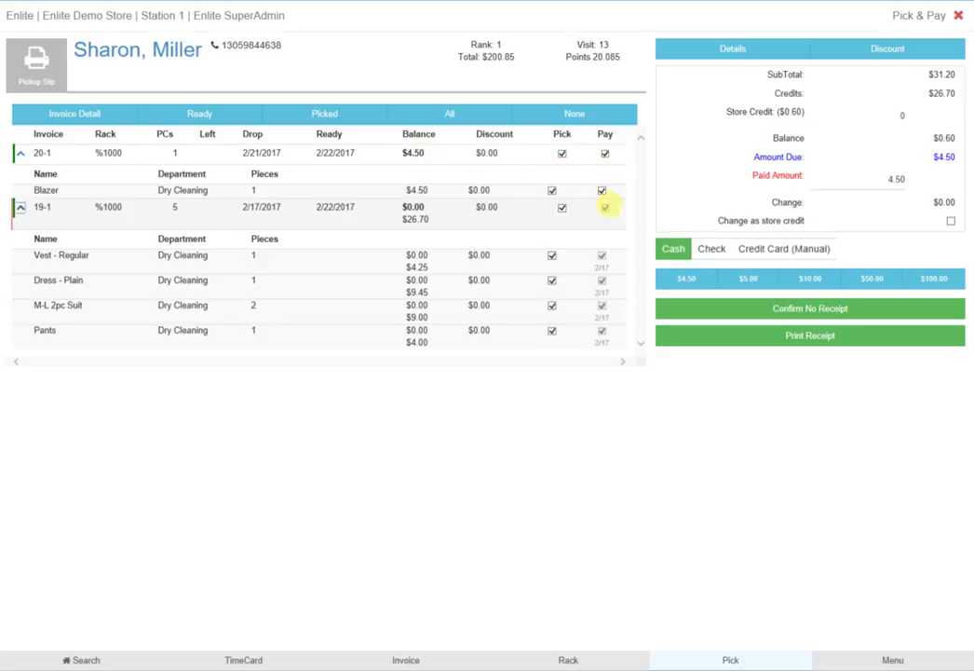
{"action": "left_click", "coordinate": [563, 153]}
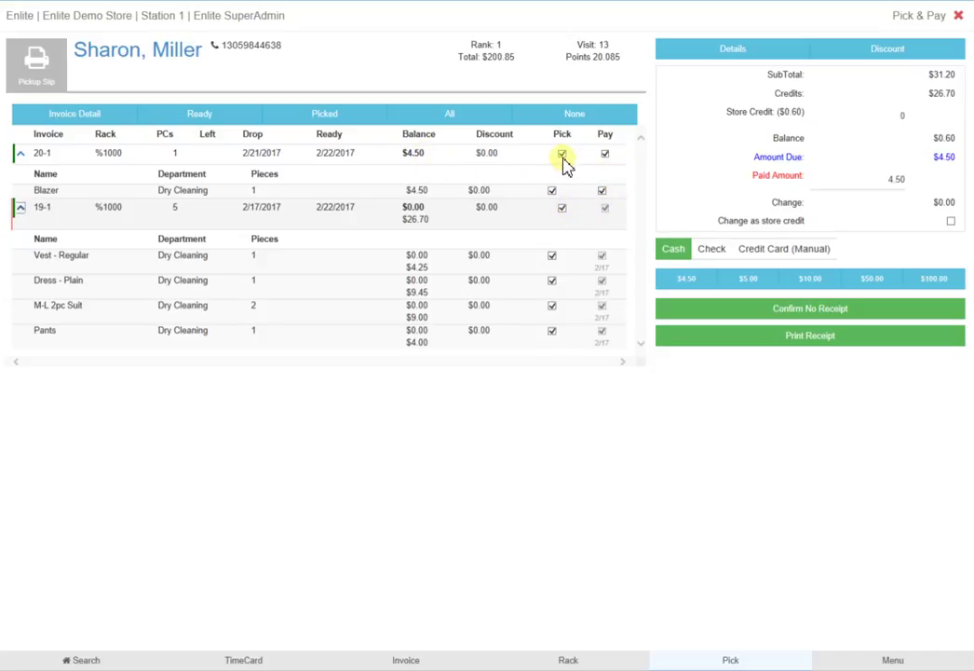
{"action": "left_click", "coordinate": [562, 153]}
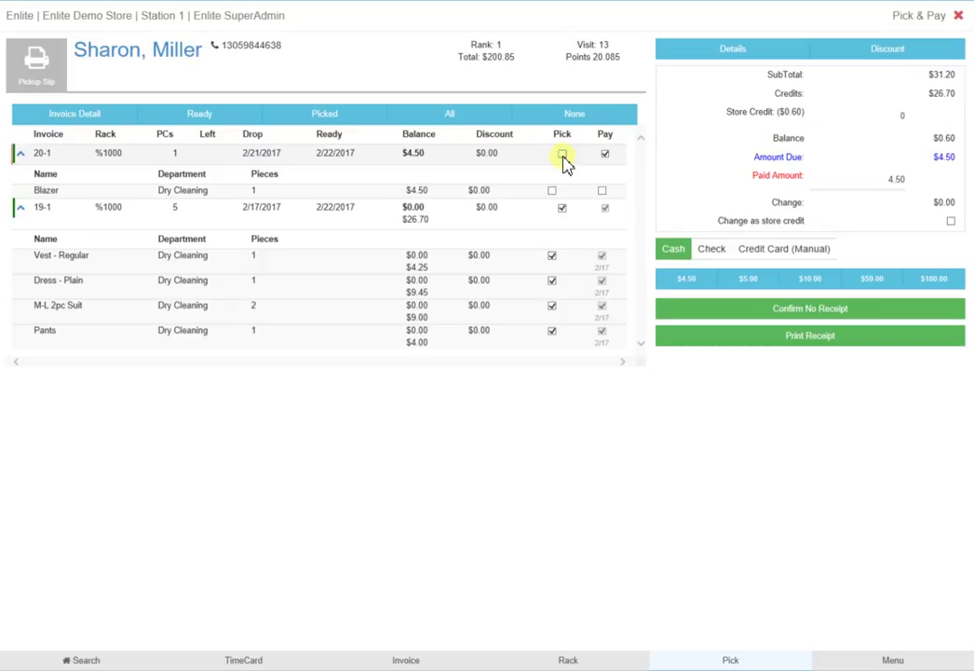
{"action": "left_click", "coordinate": [603, 153]}
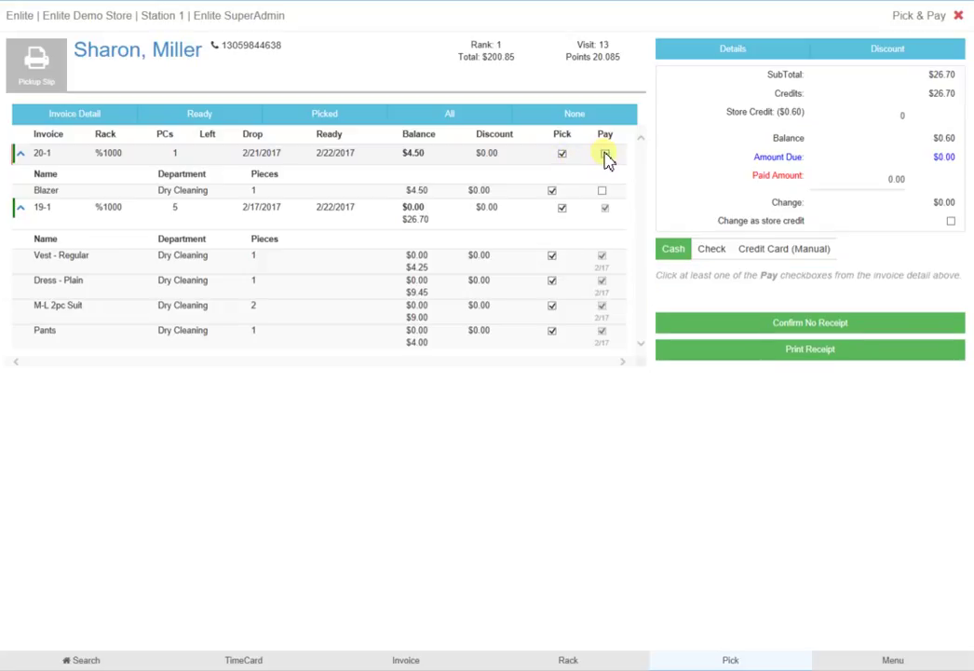